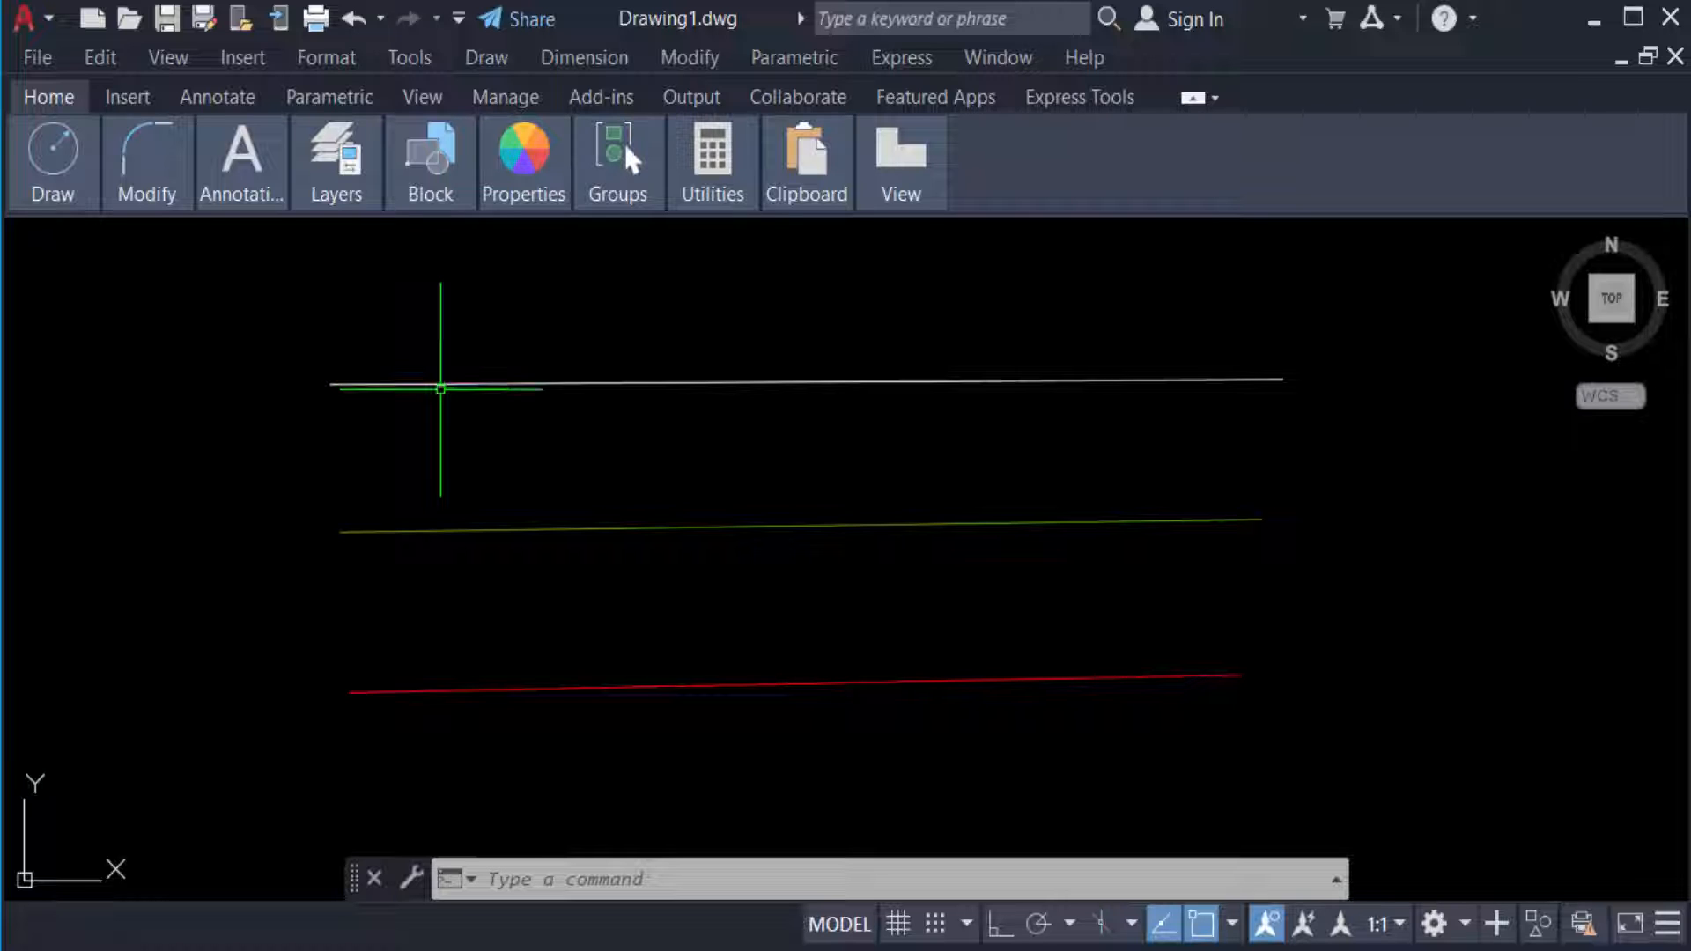
{"action": "mouse_move", "coordinate": [846, 474]}
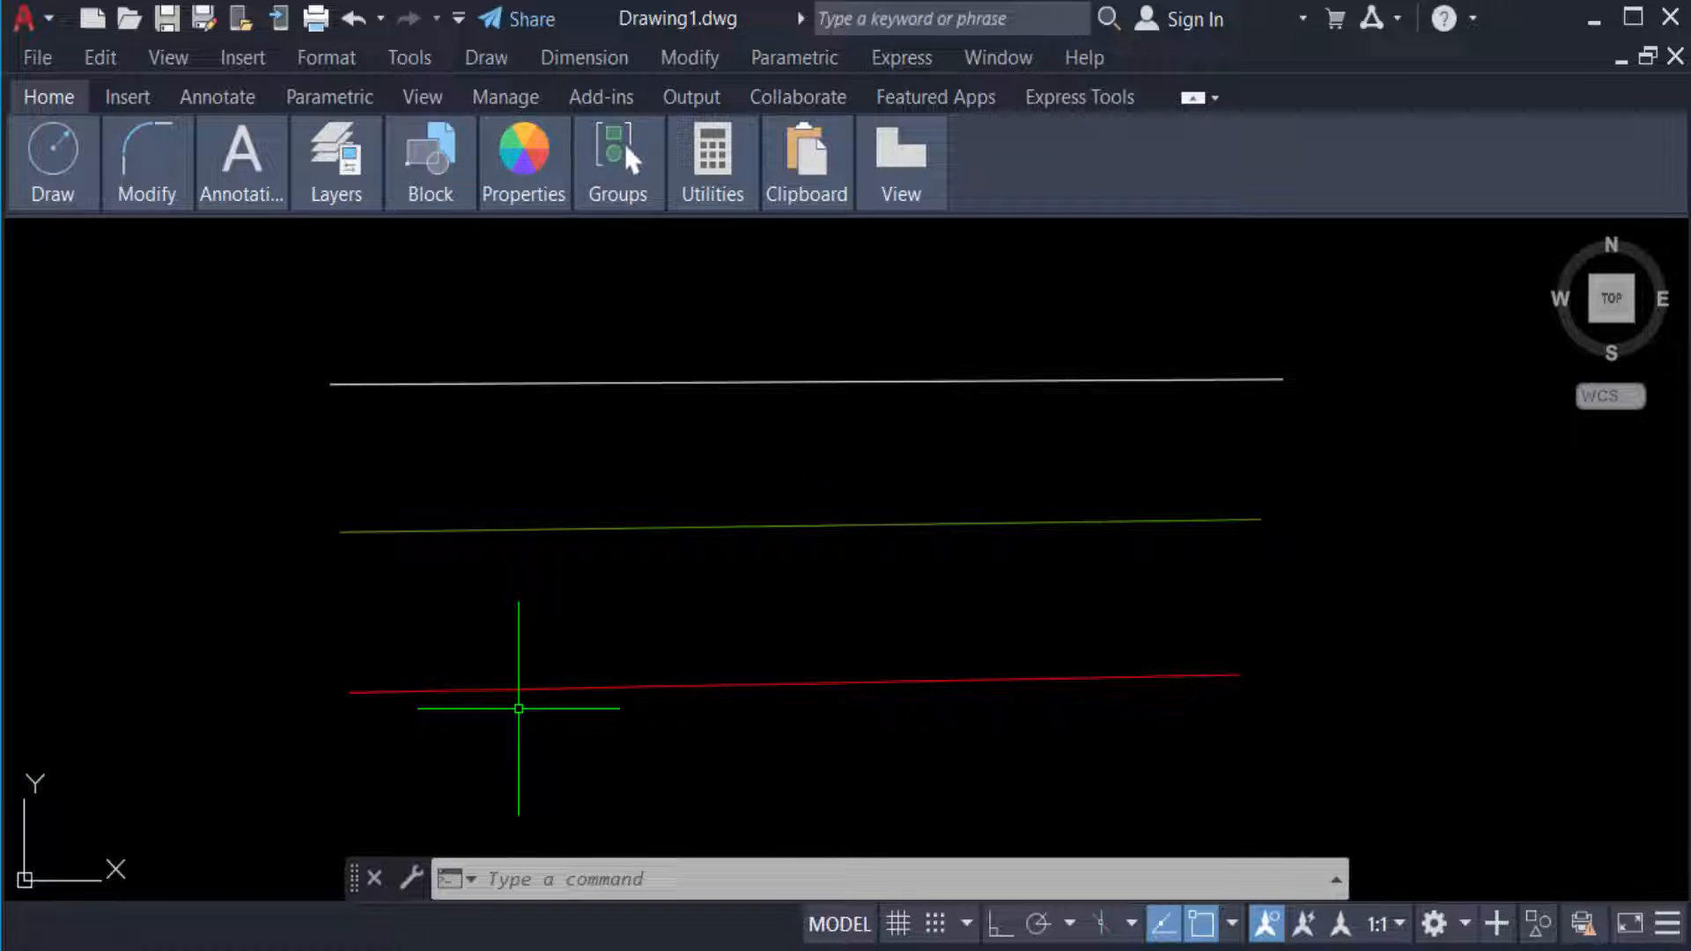
{"action": "mouse_move", "coordinate": [491, 722]}
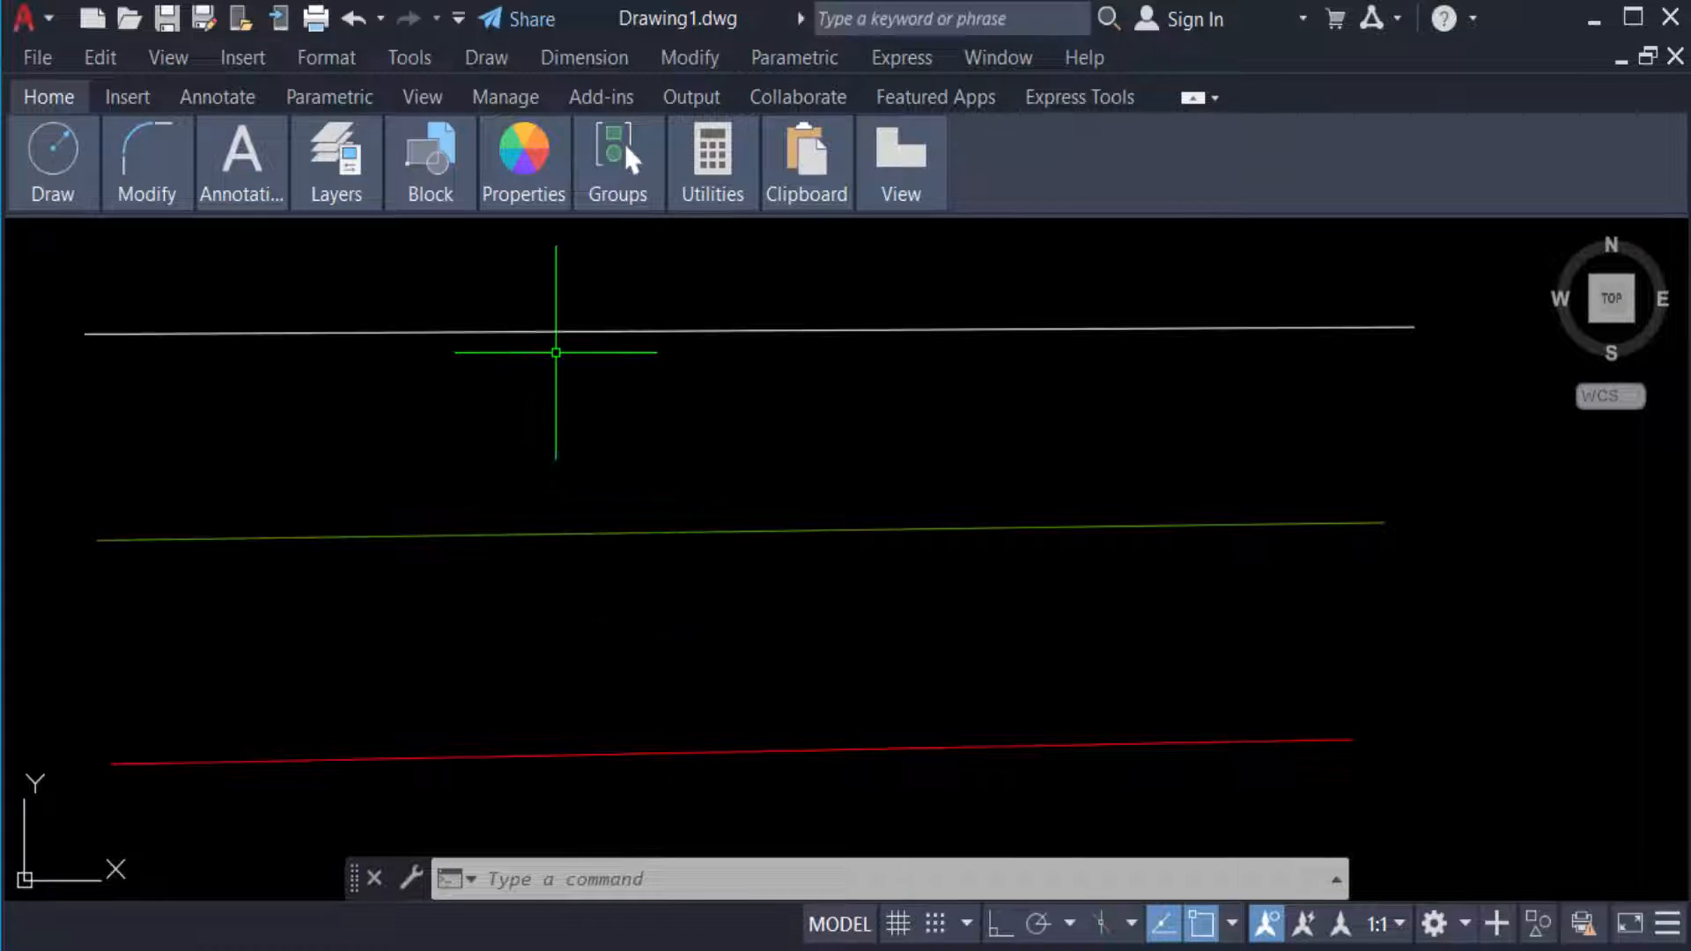
{"action": "mouse_move", "coordinate": [1043, 522]}
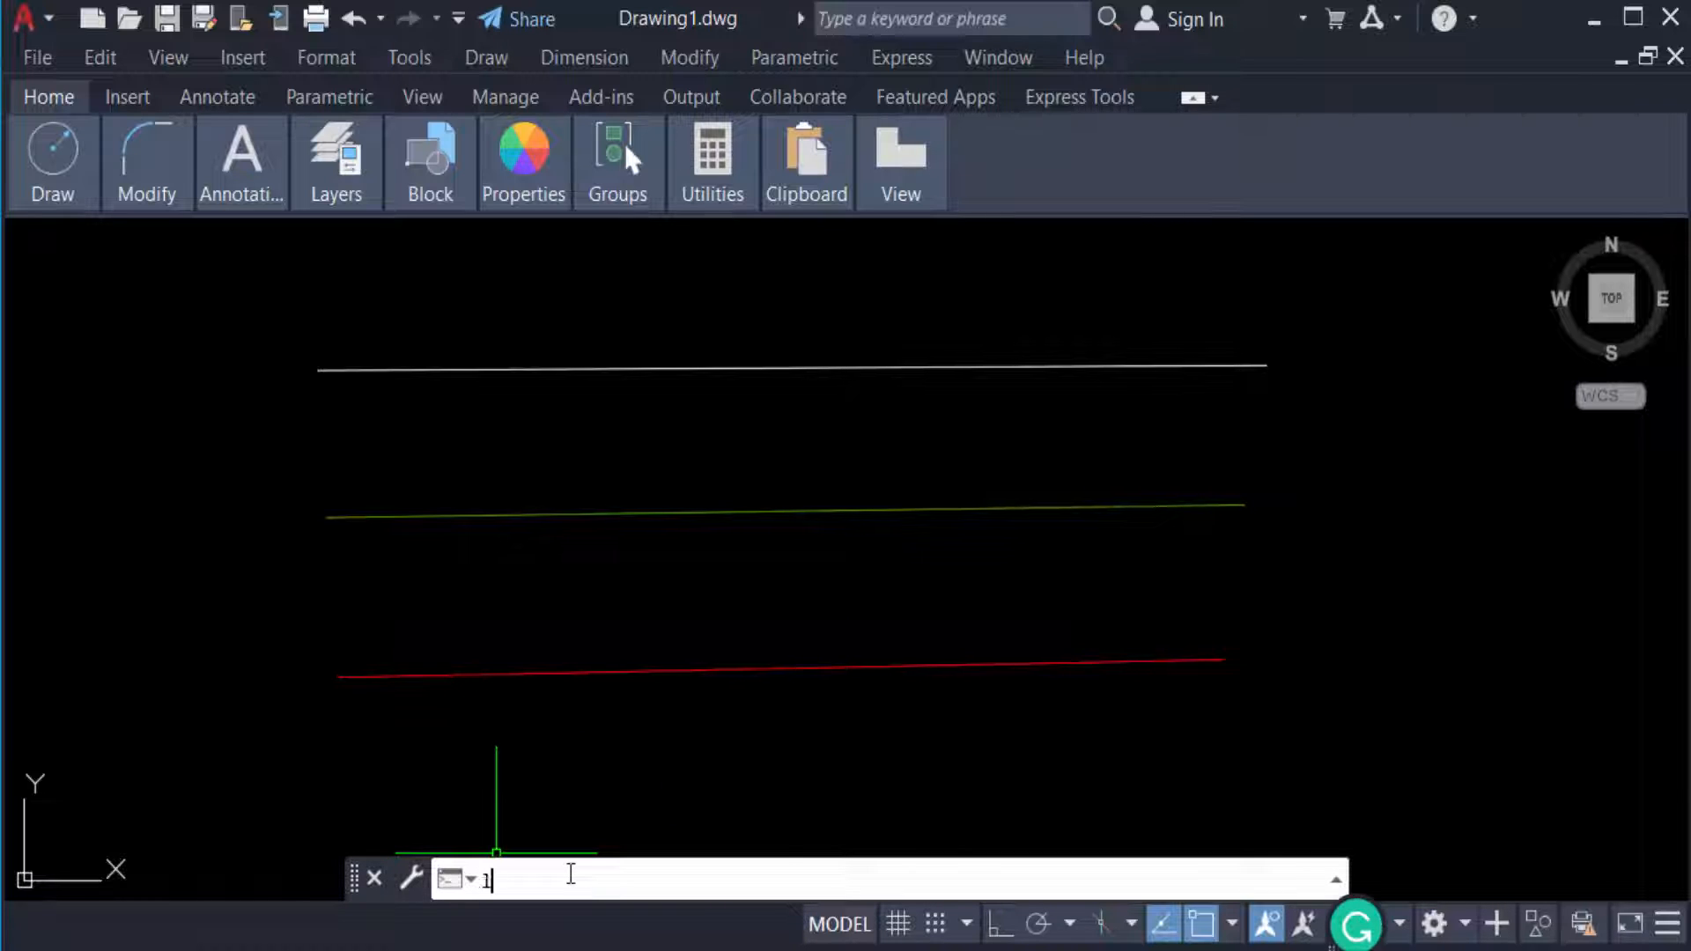
Step: Enable Display Lineweight in the Lineweight Settings dialog so thick lines show on screen
{"action": "type", "text": "LINE"}
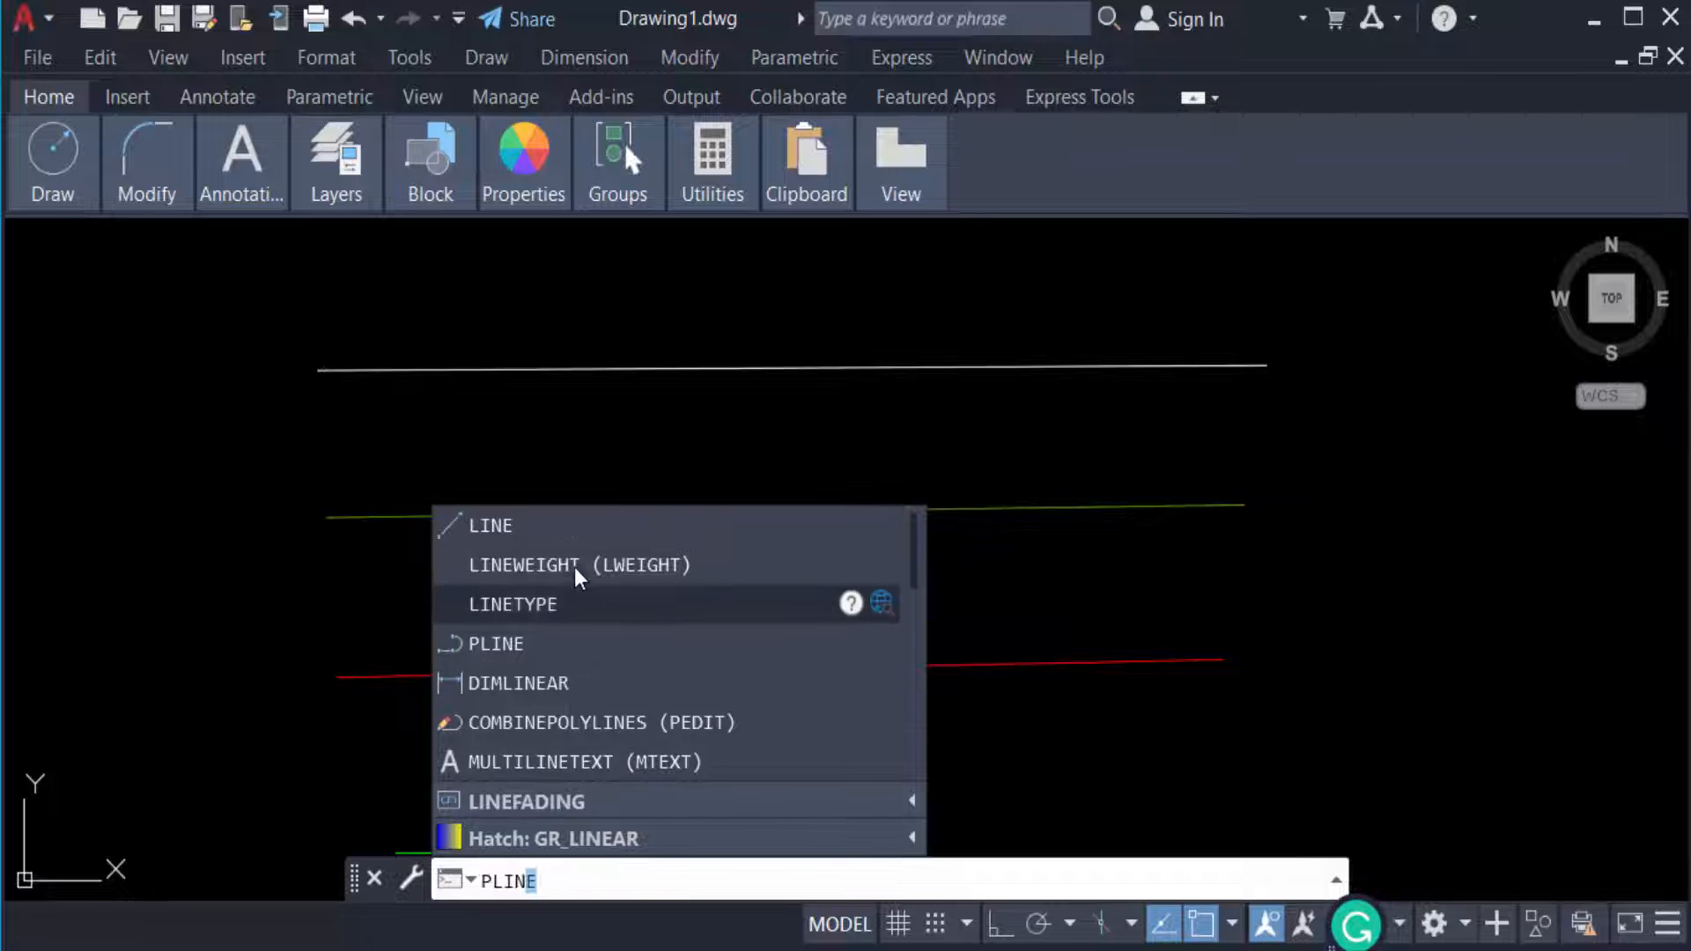
{"action": "left_click", "coordinate": [569, 566]}
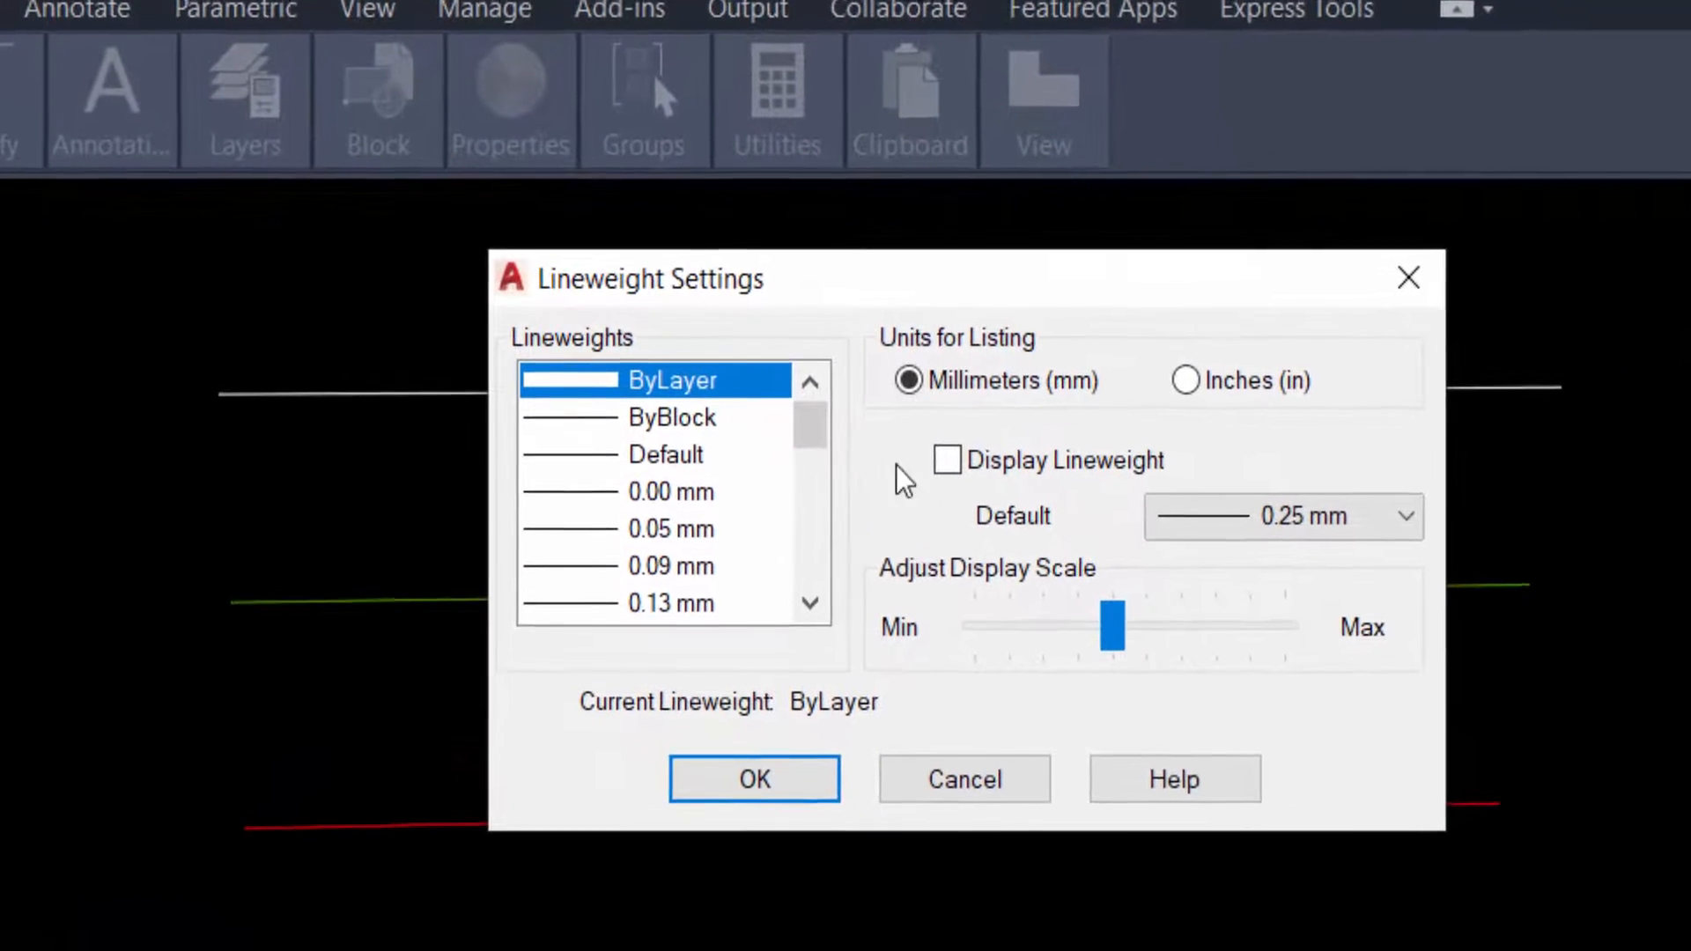
{"action": "mouse_move", "coordinate": [807, 402]}
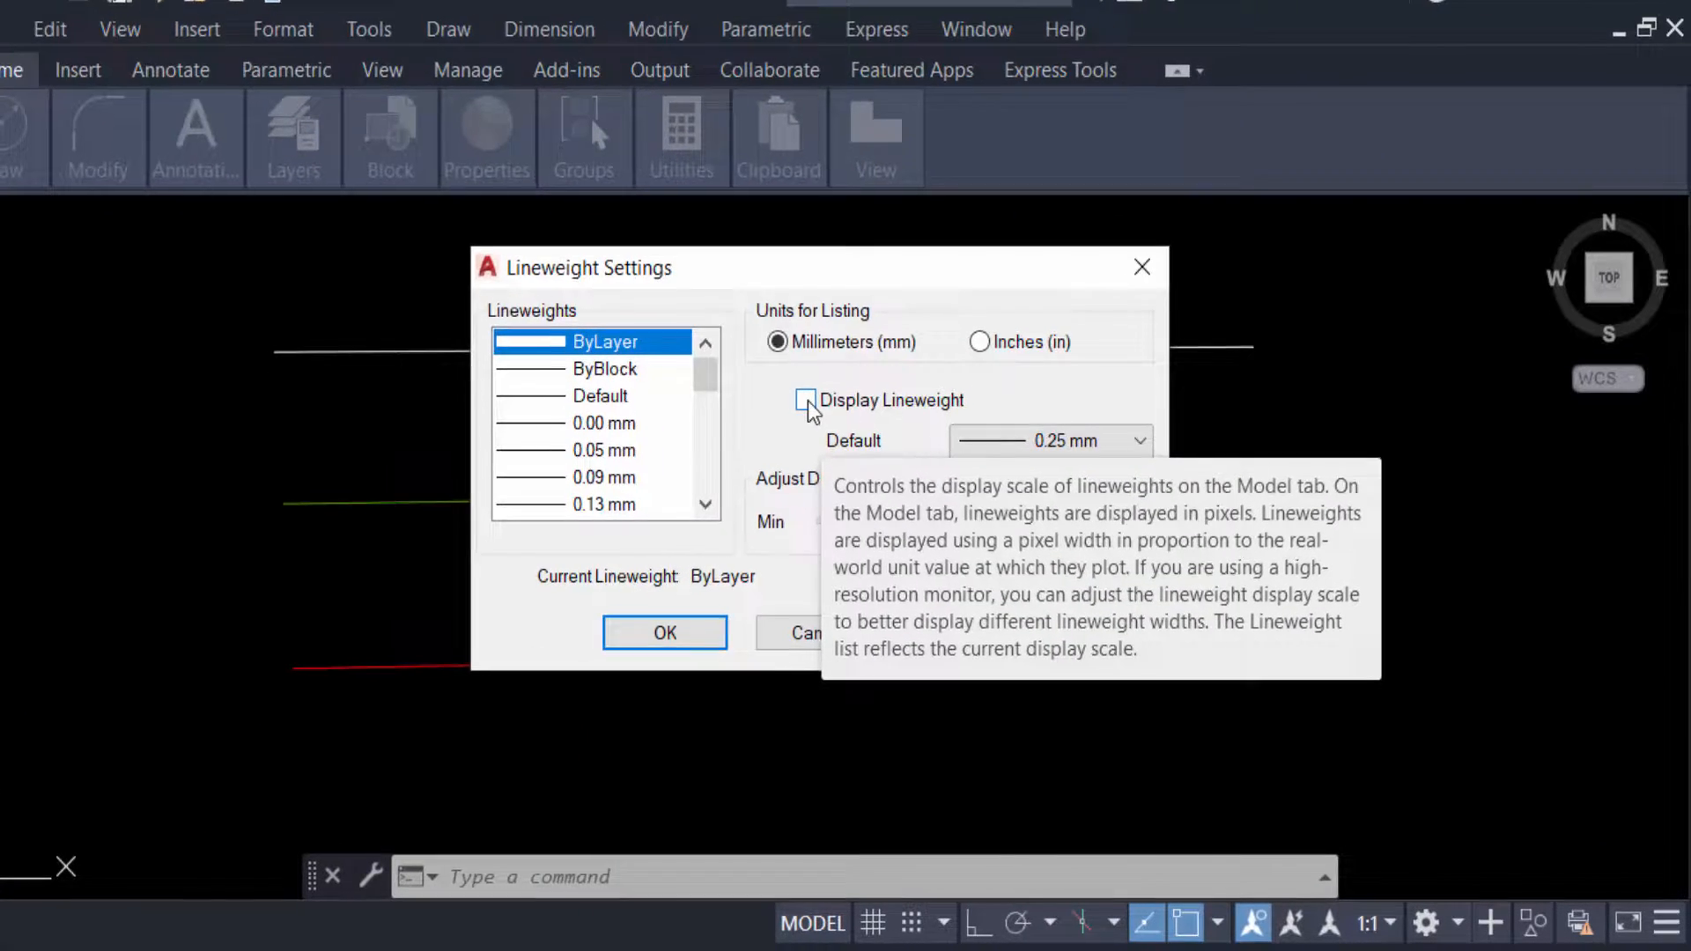
{"action": "left_click", "coordinate": [807, 400]}
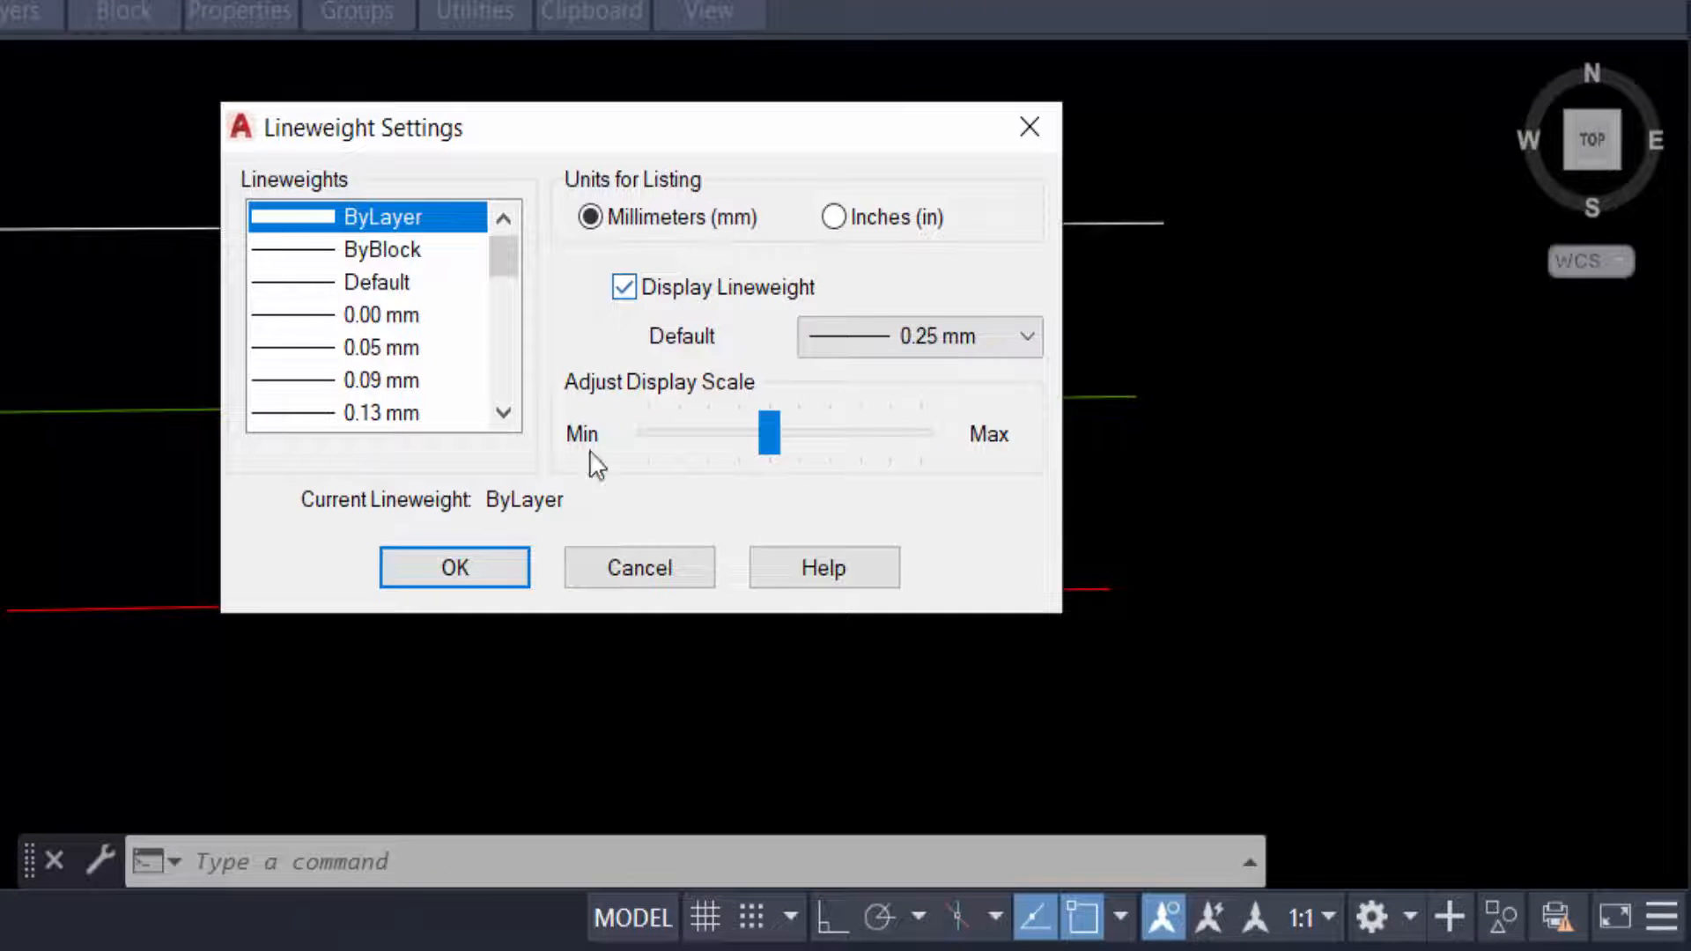
{"action": "left_click", "coordinate": [454, 568]}
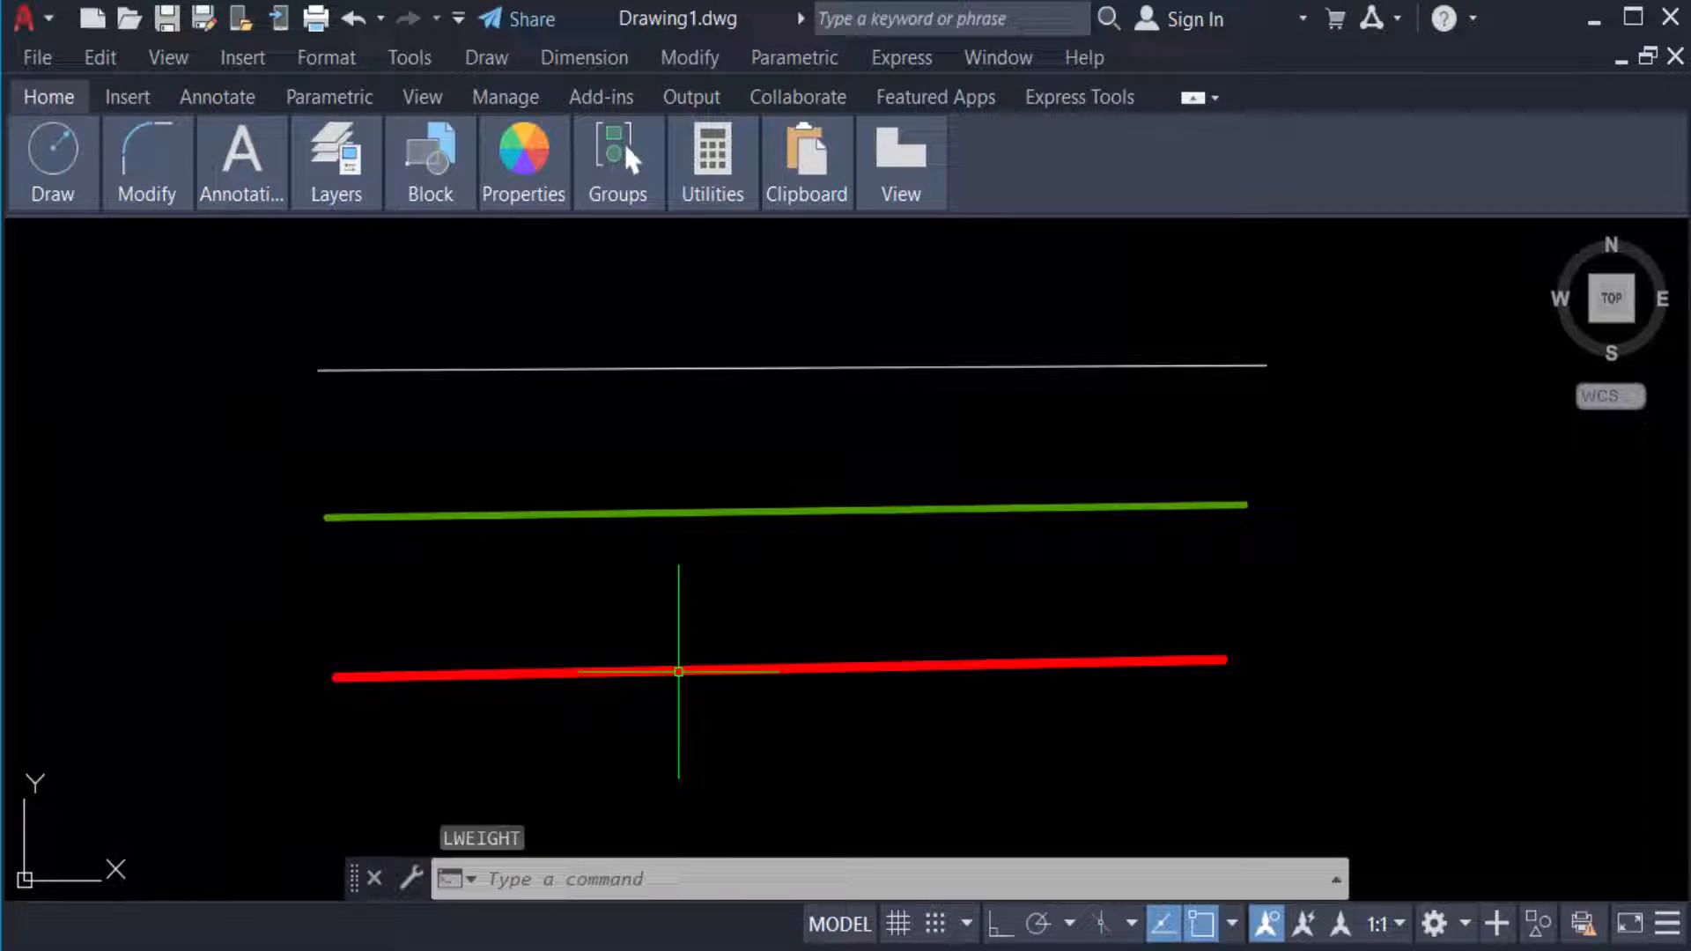
{"action": "mouse_move", "coordinate": [663, 384]}
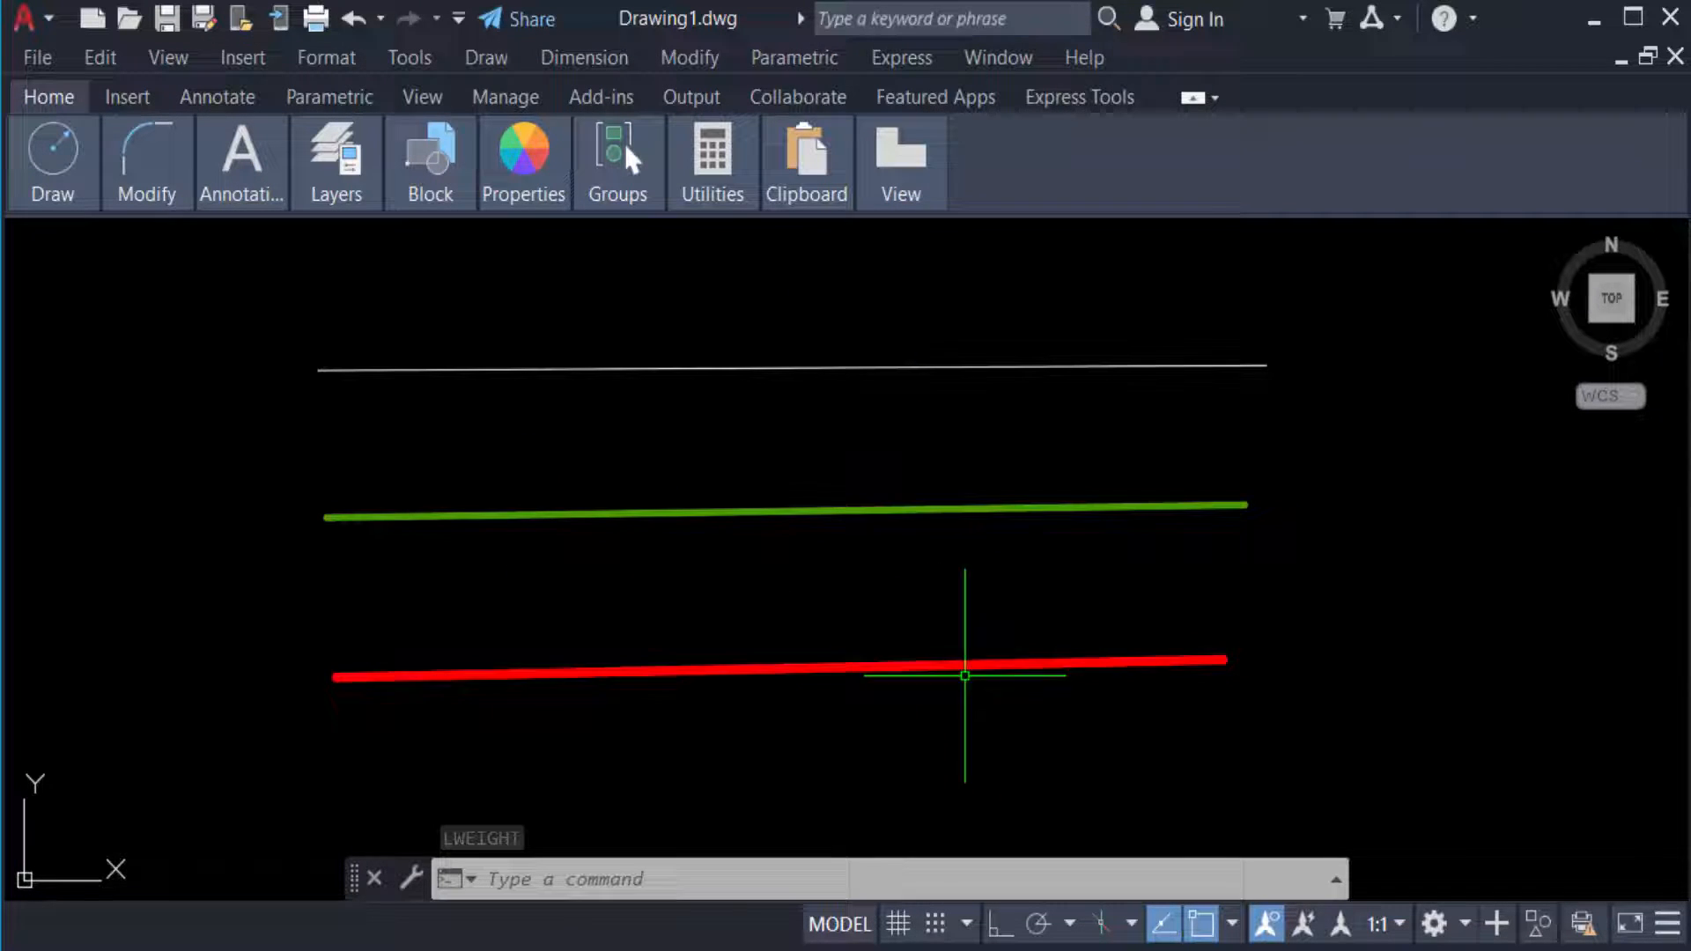
Step: Add the LineWeight toggle to the status bar via the Customization menu
{"action": "left_click", "coordinate": [1663, 923]}
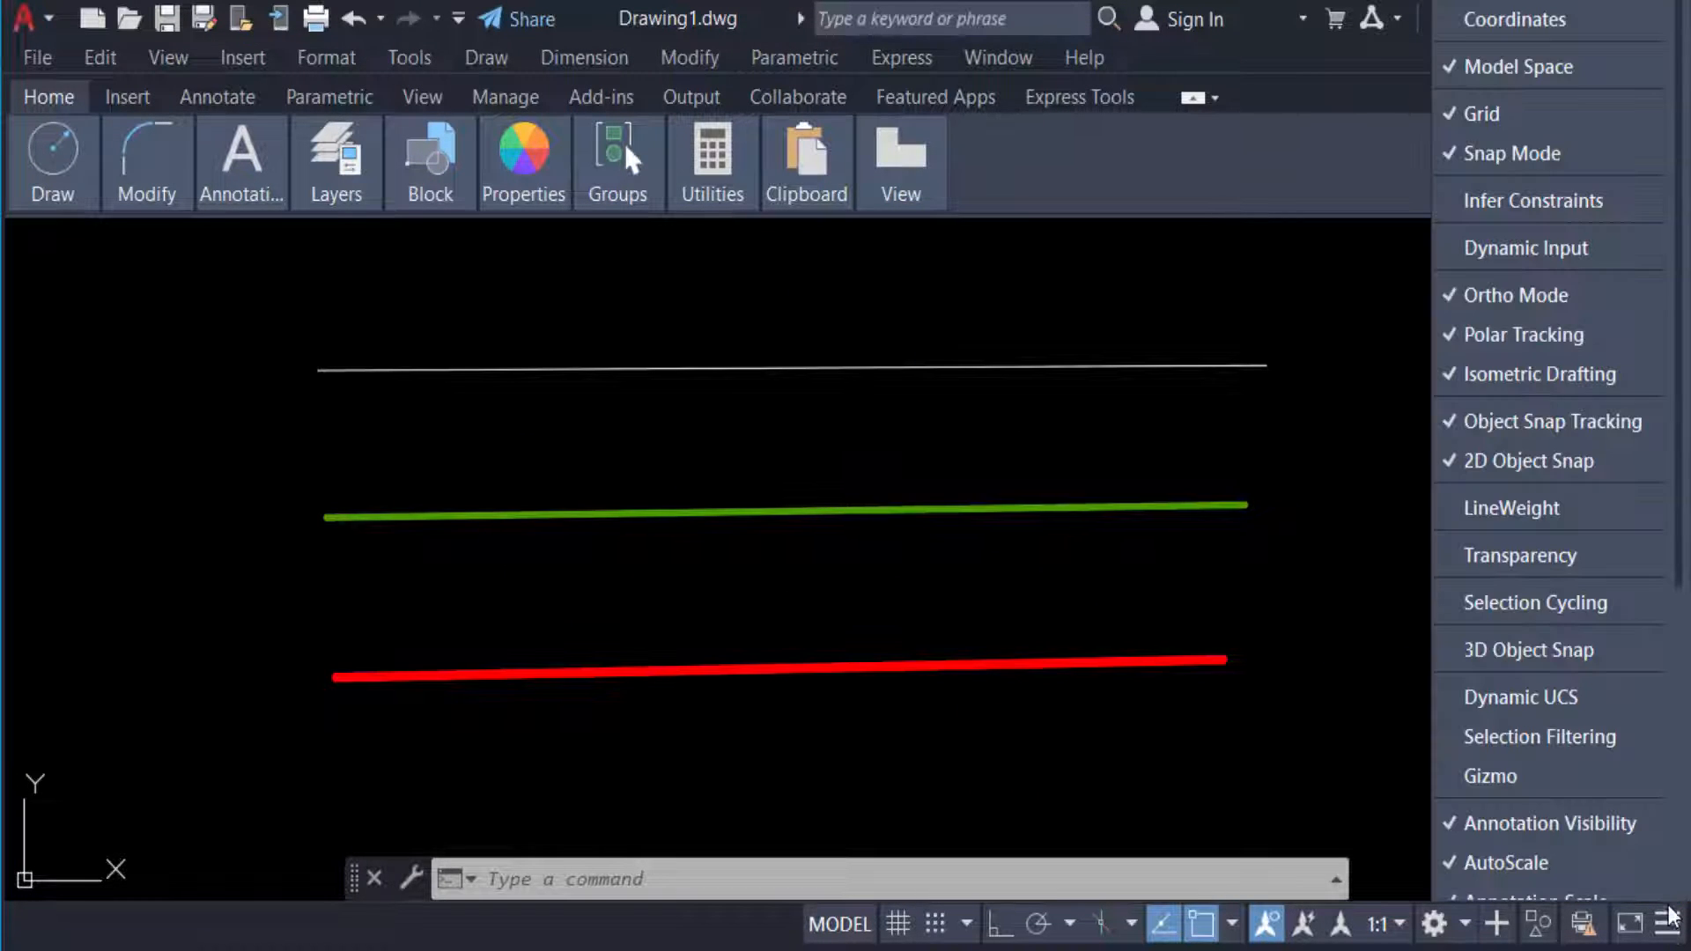
{"action": "mouse_move", "coordinate": [1466, 520]}
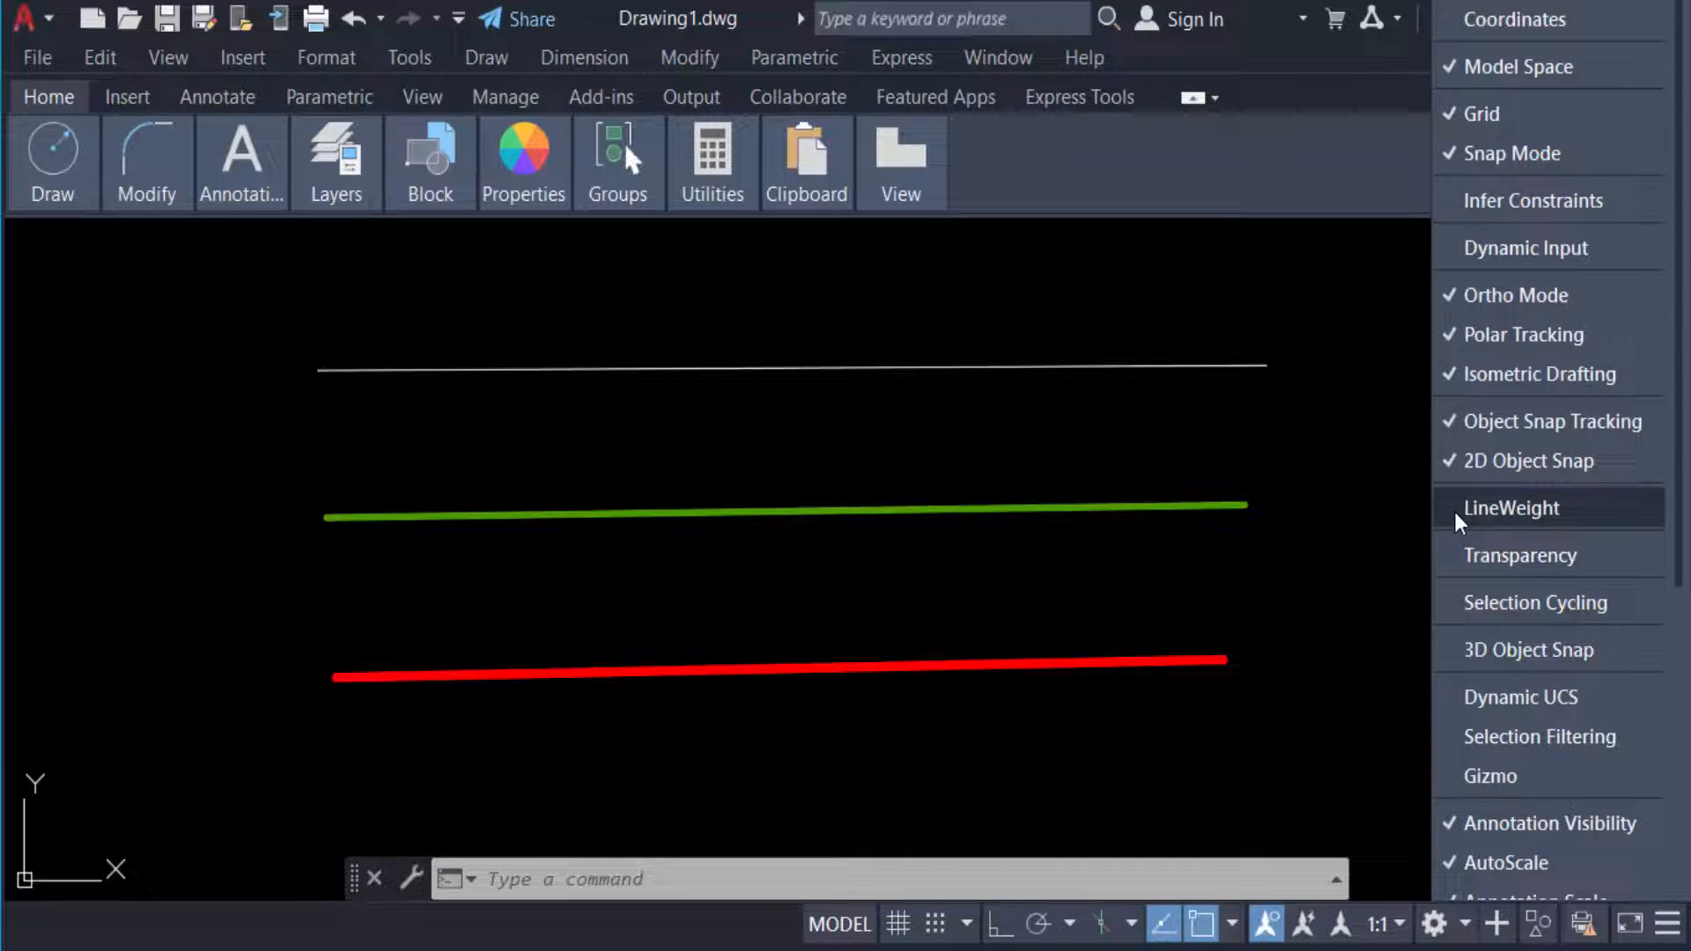
{"action": "left_click", "coordinate": [1512, 507]}
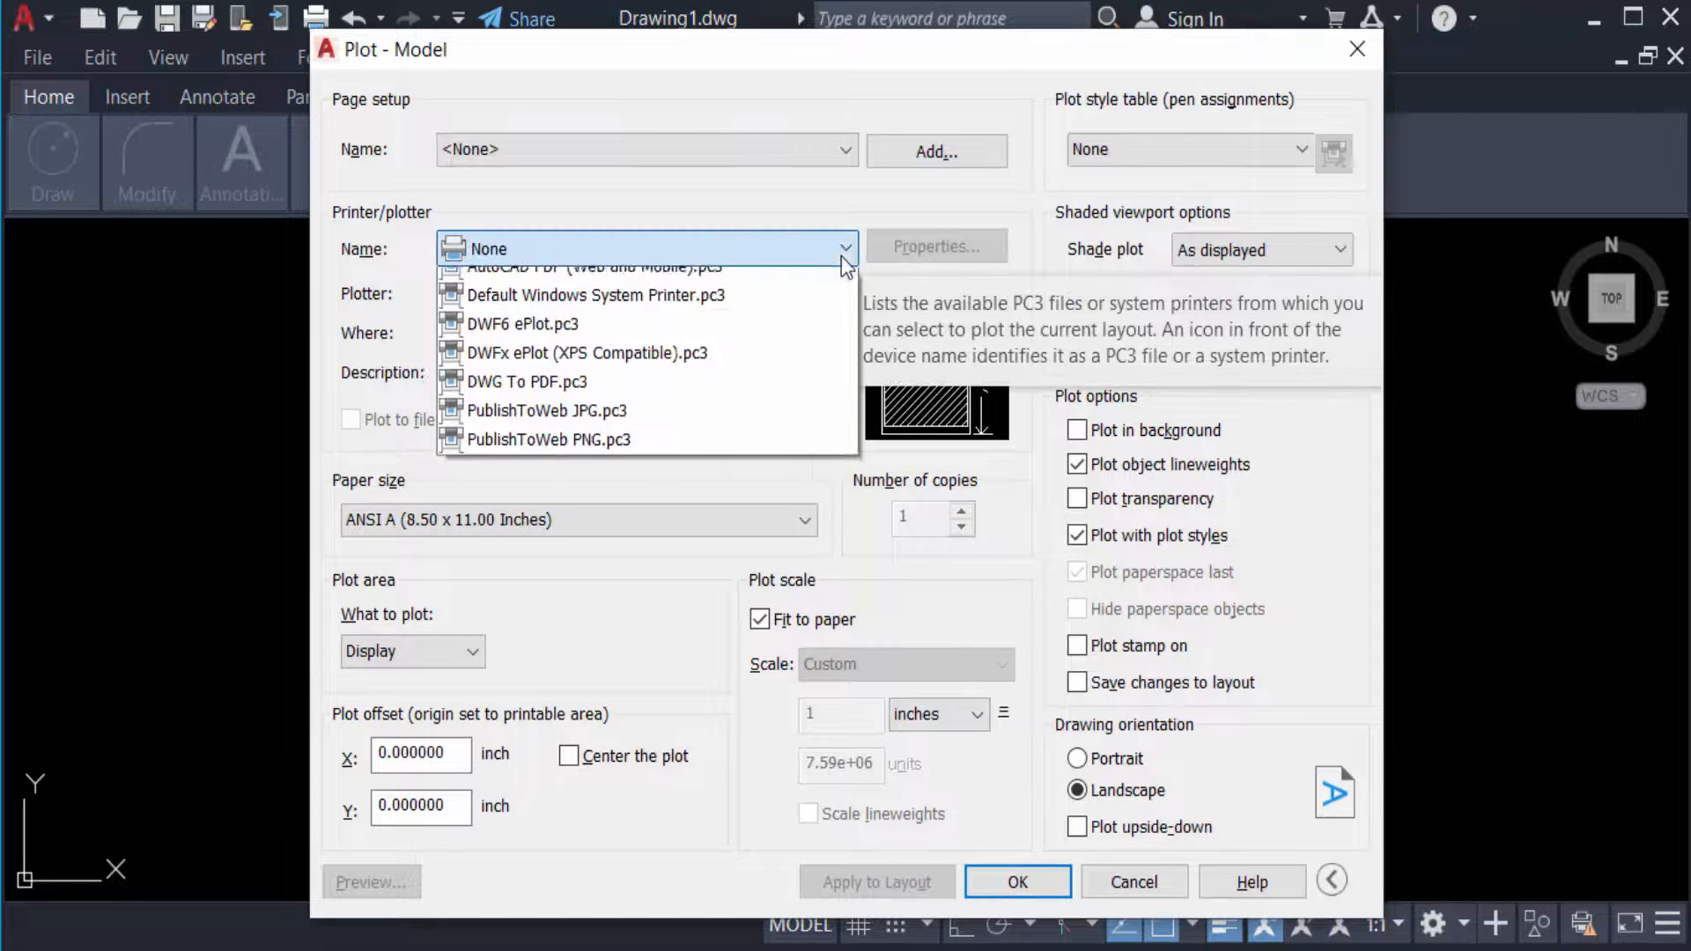
Step: Choose Microsoft Print to PDF, set the plot area to Window, and preview the plot
{"action": "left_click", "coordinate": [592, 268]}
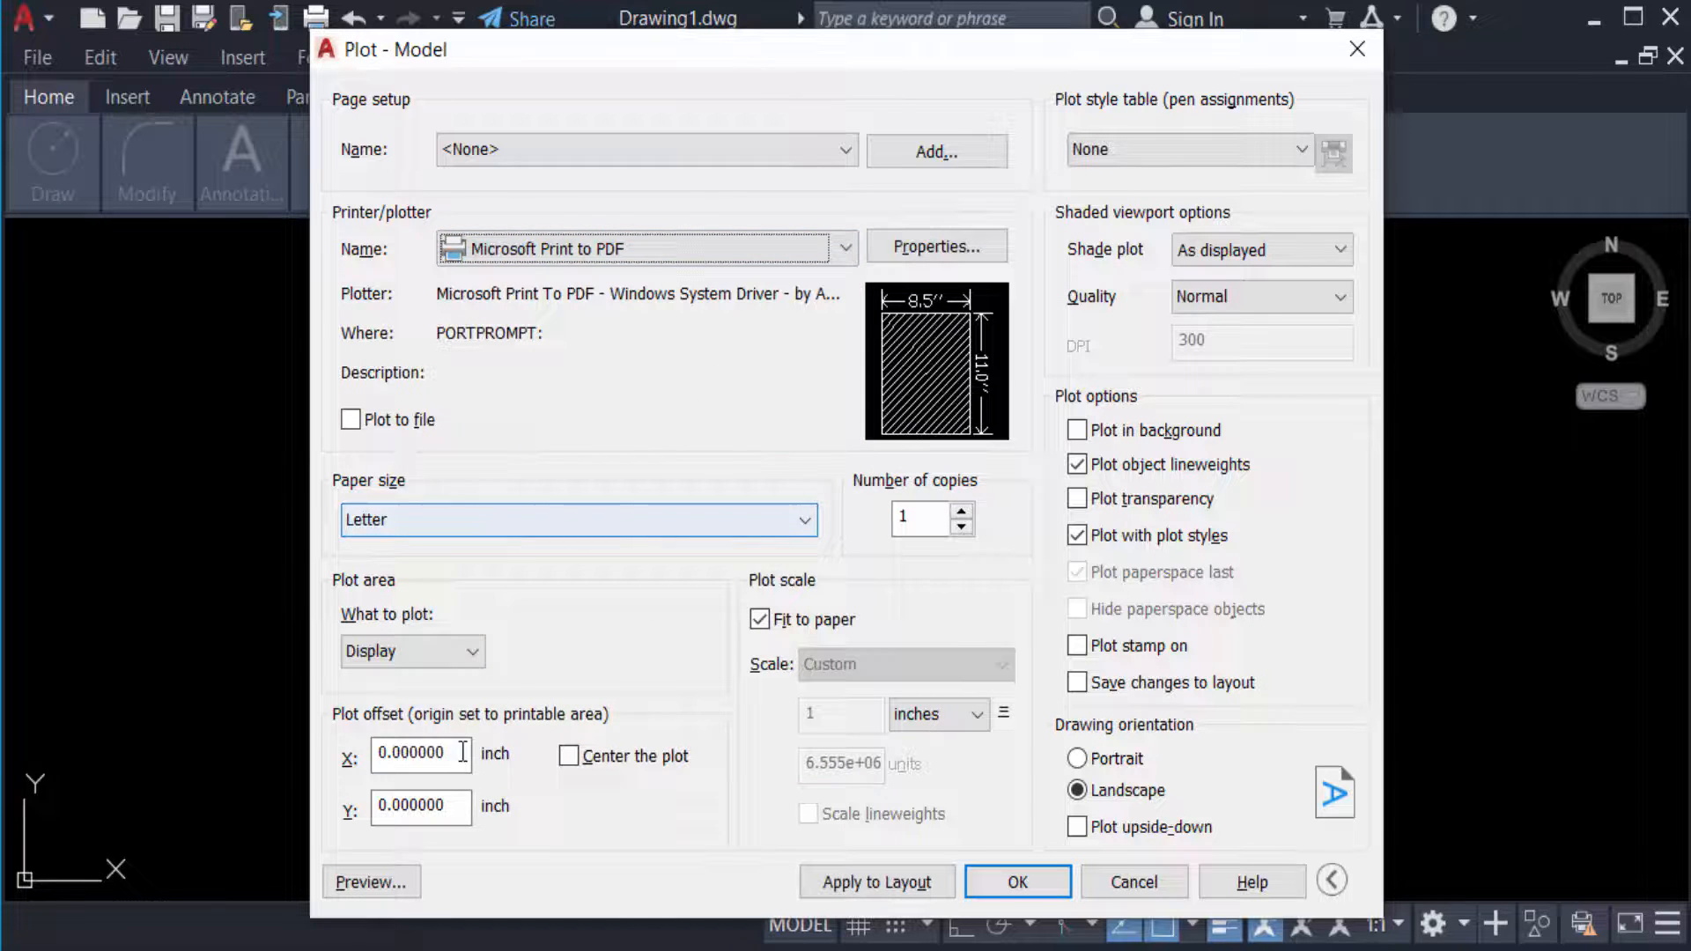
{"action": "left_click", "coordinate": [412, 652]}
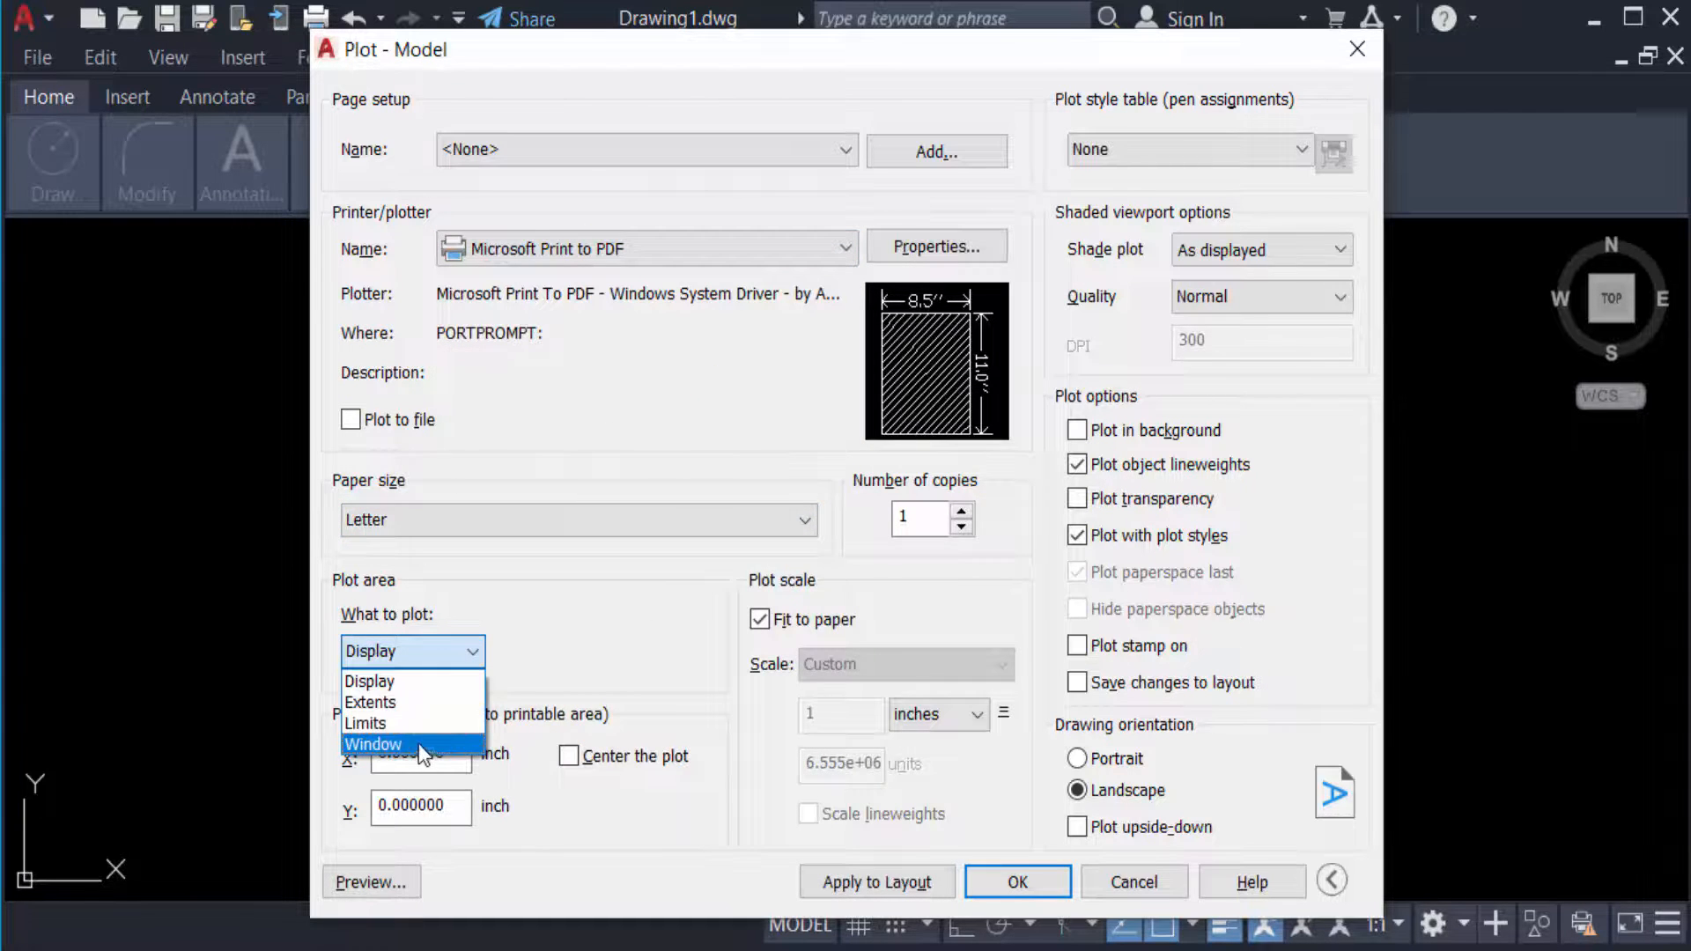
{"action": "left_click", "coordinate": [373, 743]}
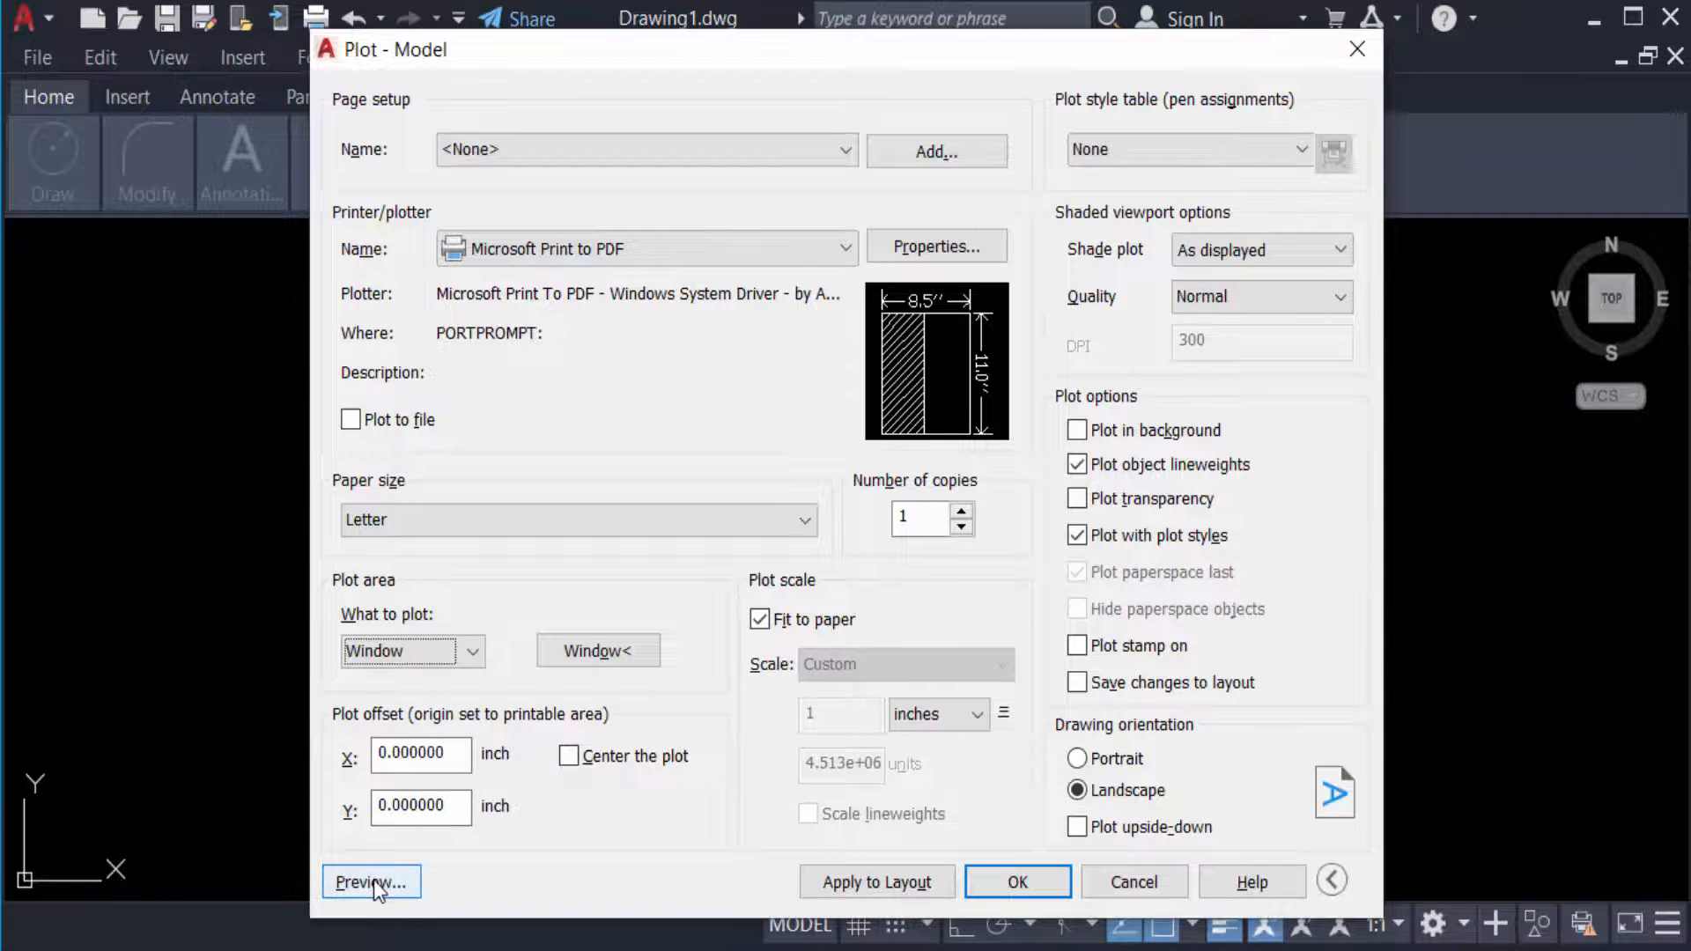
{"action": "left_click", "coordinate": [372, 881]}
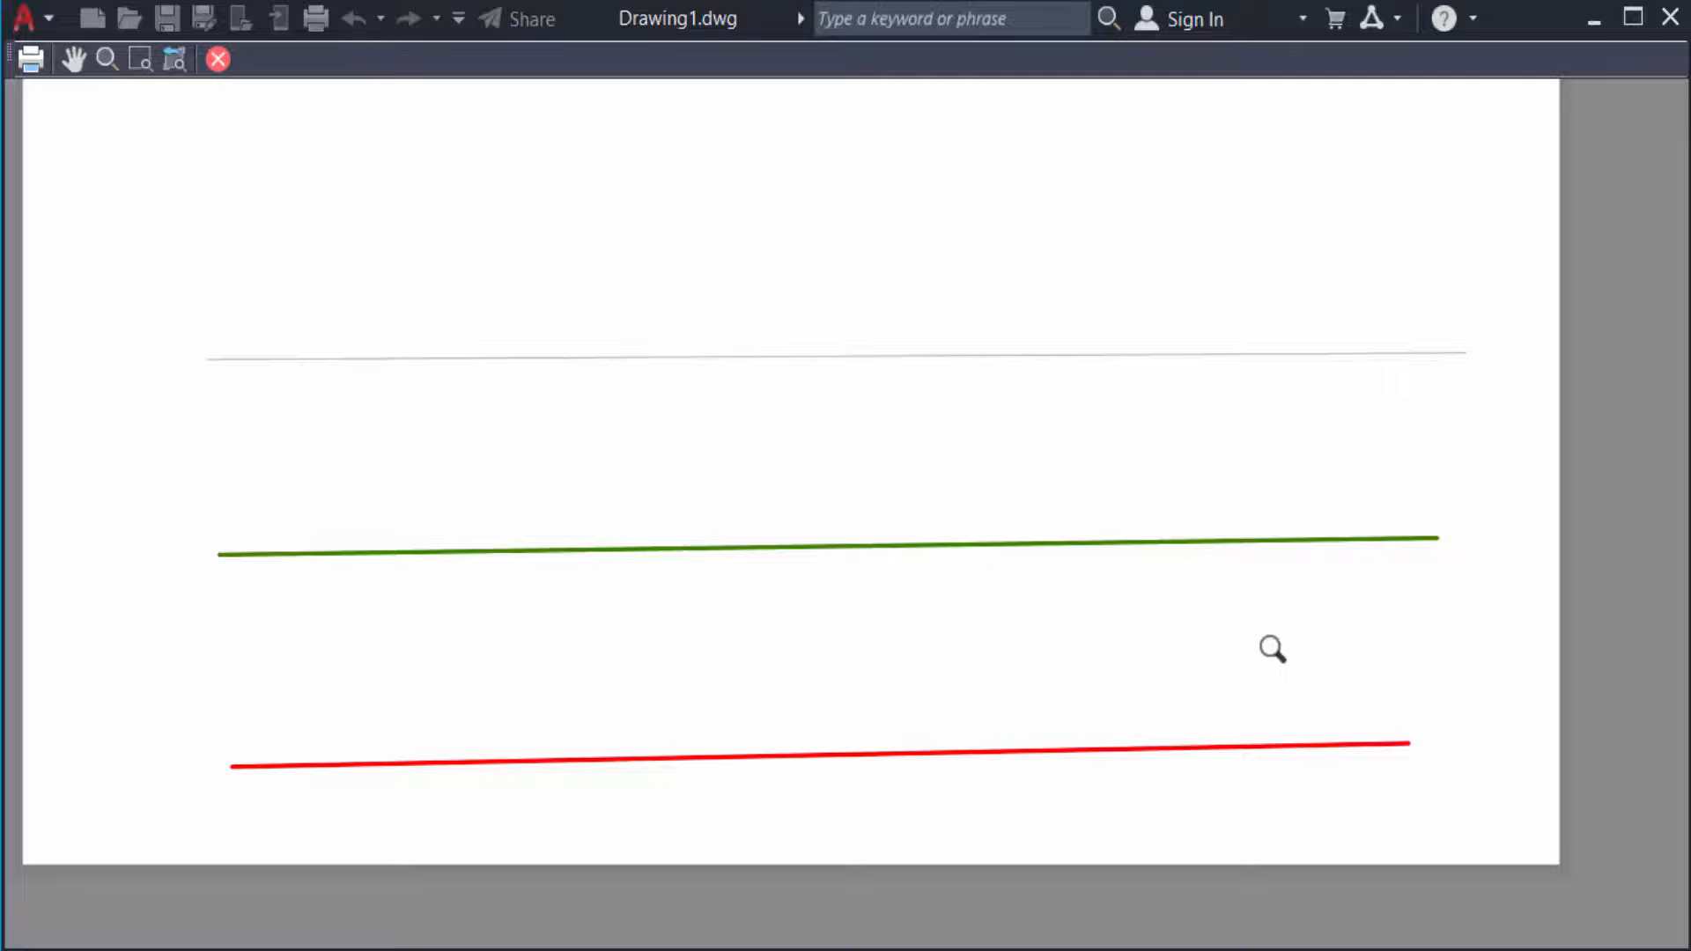
Step: Close the plot preview and return to the drawing
{"action": "left_click", "coordinate": [218, 60]}
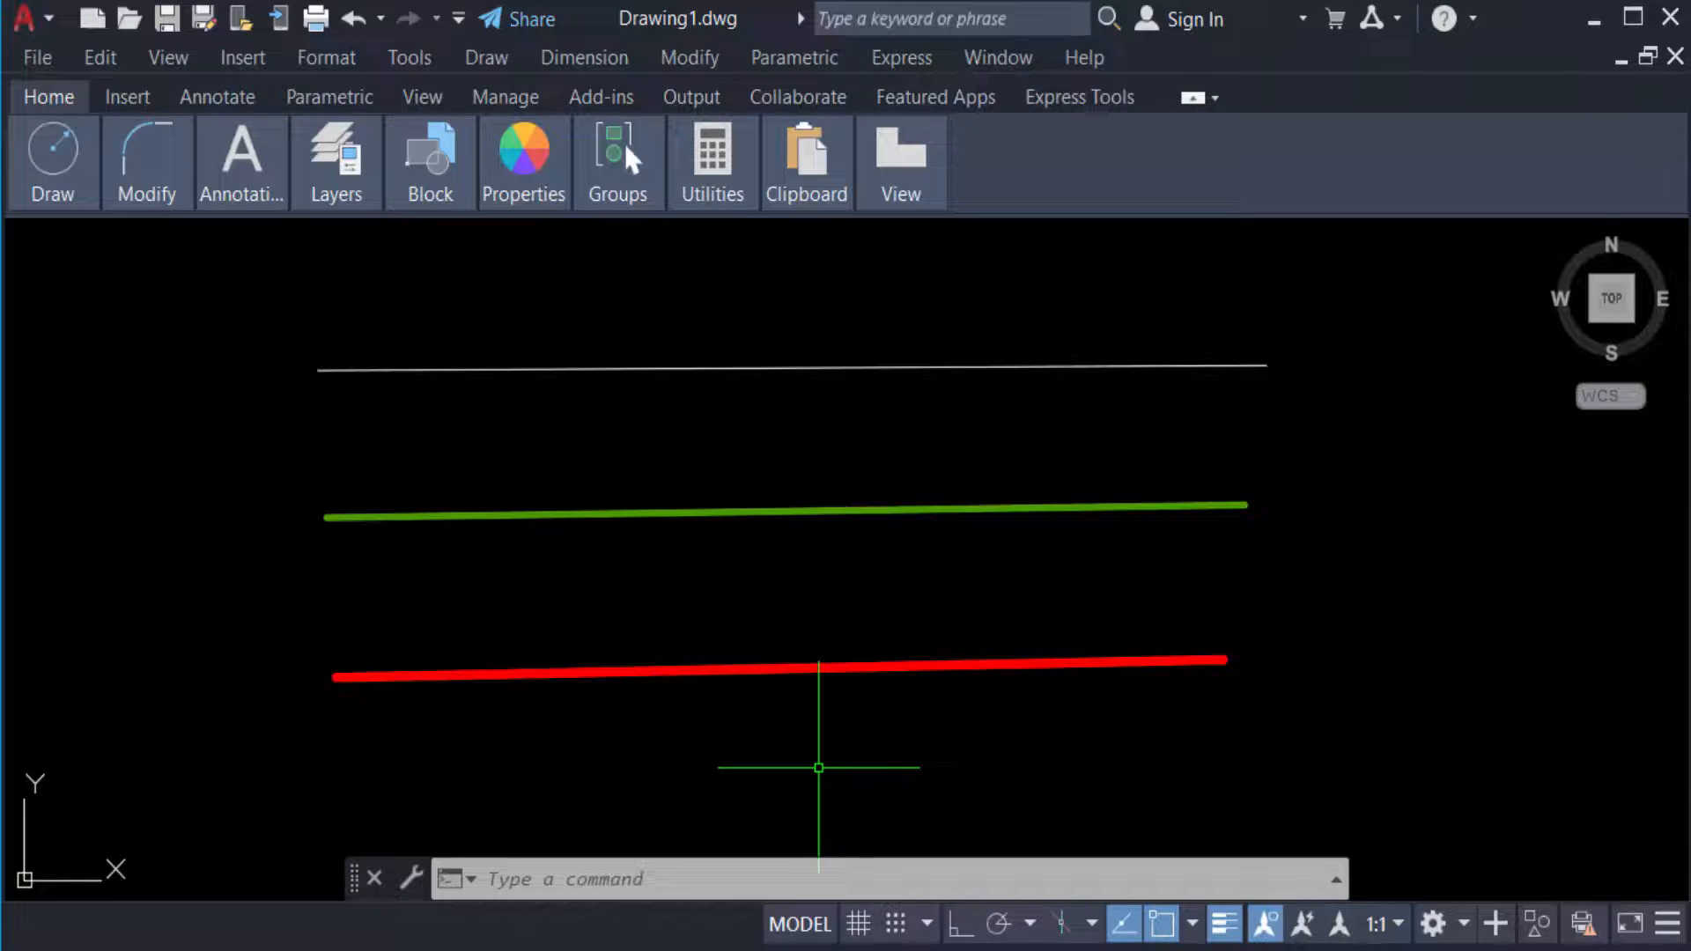